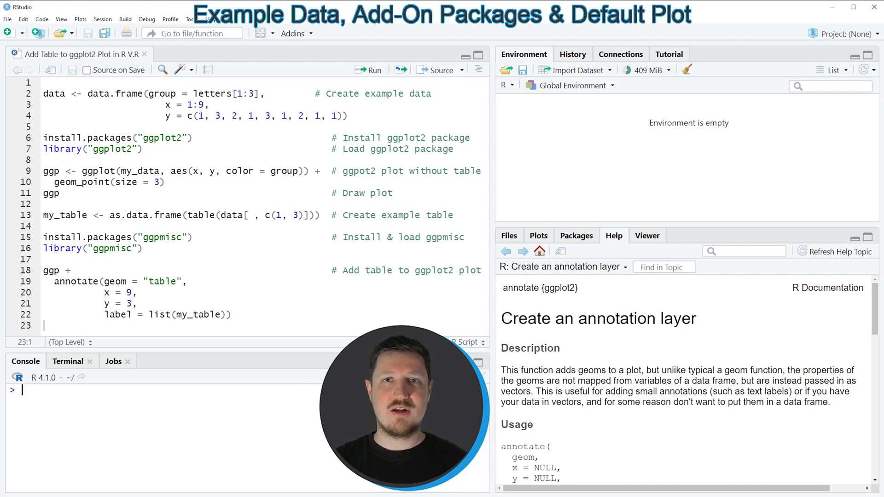
Run lines 2–4 to build the nine-row data frame with group, x and y
{"action": "left_click", "coordinate": [82, 116]}
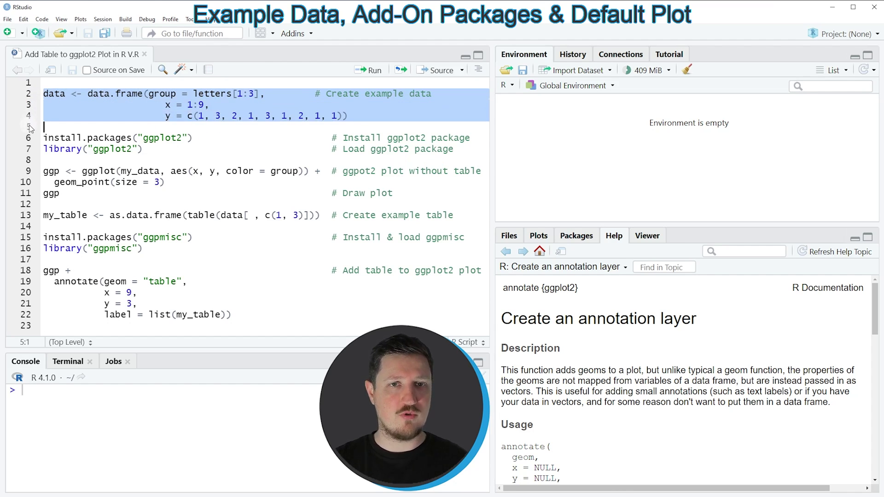
{"action": "left_click", "coordinate": [369, 69]}
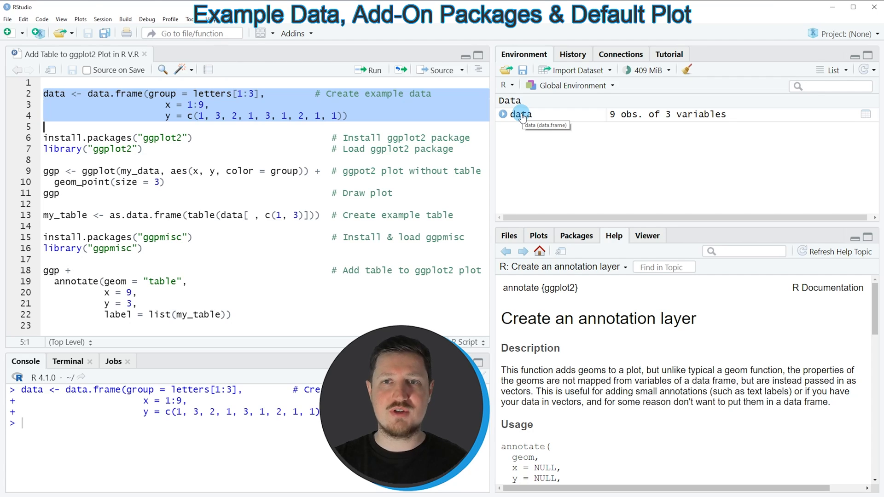
View the data frame's nine rows of group, x and y in the data viewer
{"action": "left_click", "coordinate": [519, 115]}
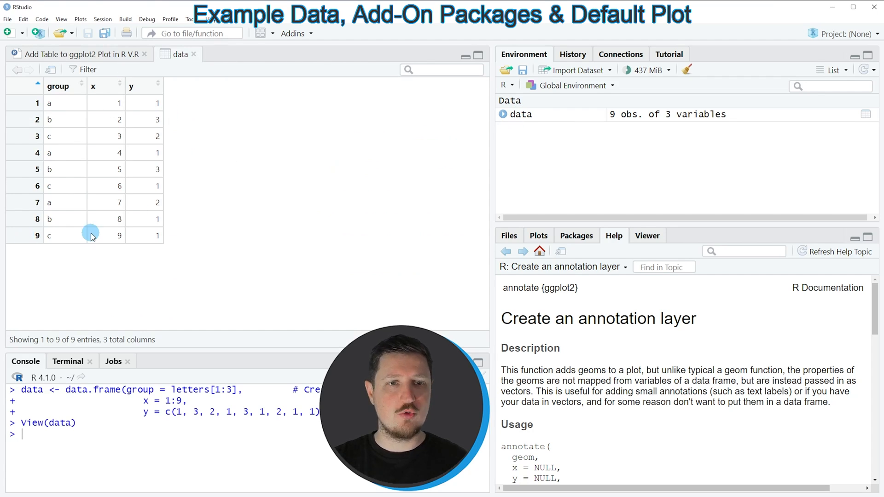
{"action": "mouse_move", "coordinate": [72, 127]}
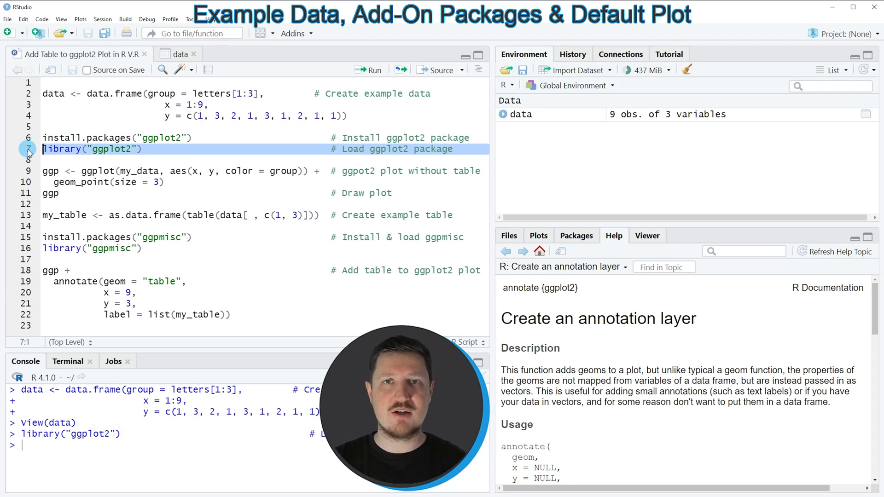
{"action": "mouse_move", "coordinate": [75, 172]}
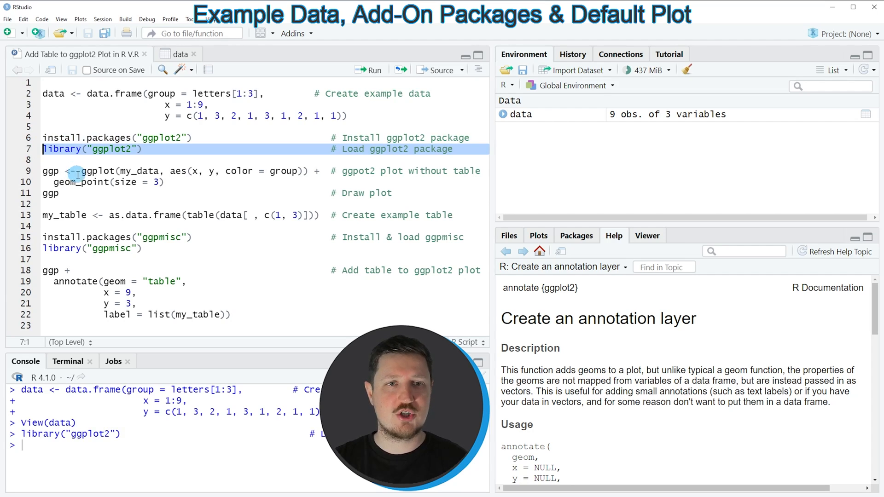
Select the wrong name my_data on line 9 of the plot code
{"action": "double_click", "coordinate": [81, 182]}
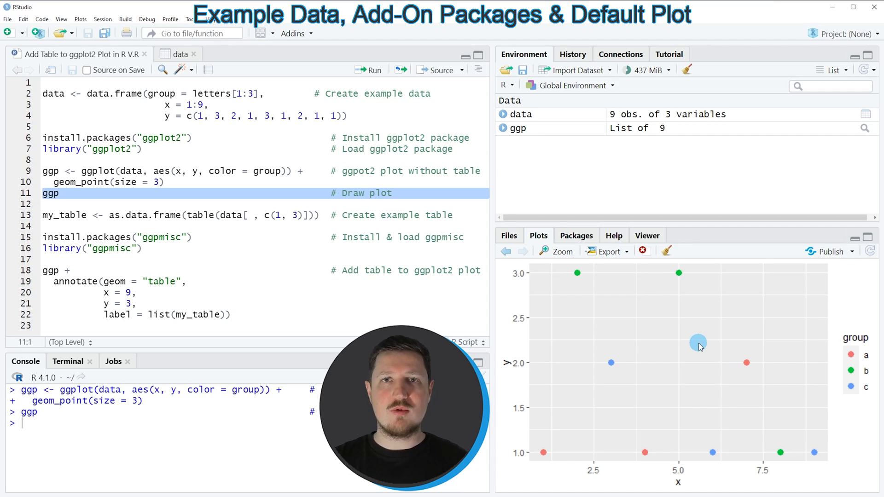
{"action": "mouse_move", "coordinate": [725, 314]}
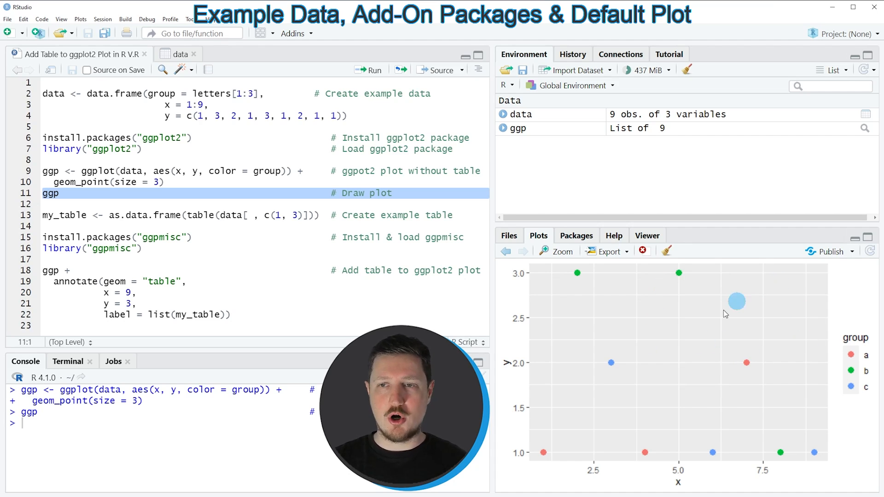
{"action": "mouse_move", "coordinate": [702, 351]}
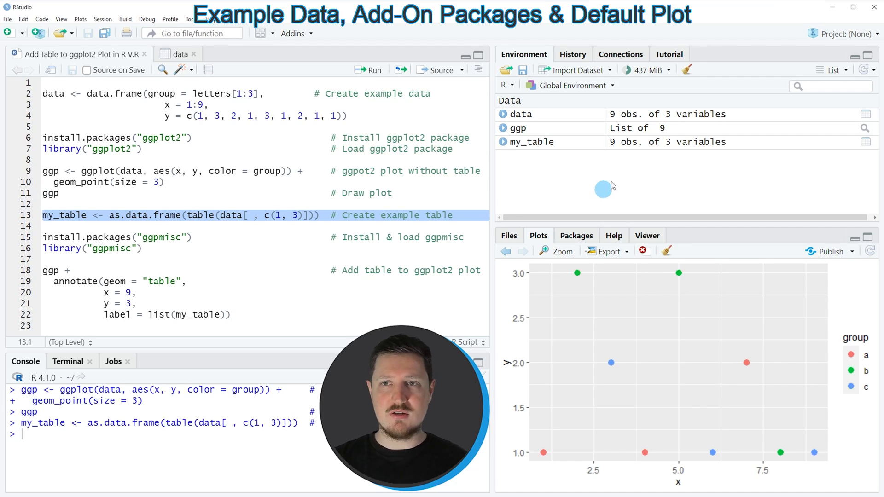
{"action": "mouse_move", "coordinate": [538, 145]}
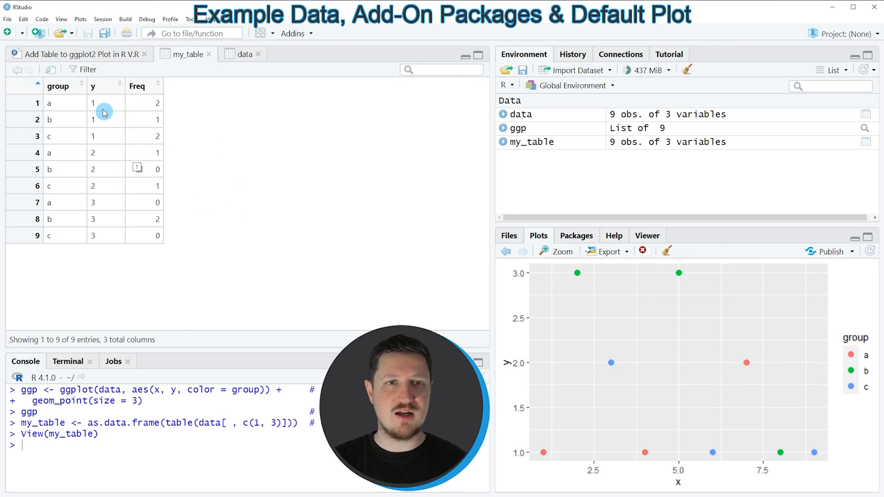
{"action": "mouse_move", "coordinate": [94, 89]}
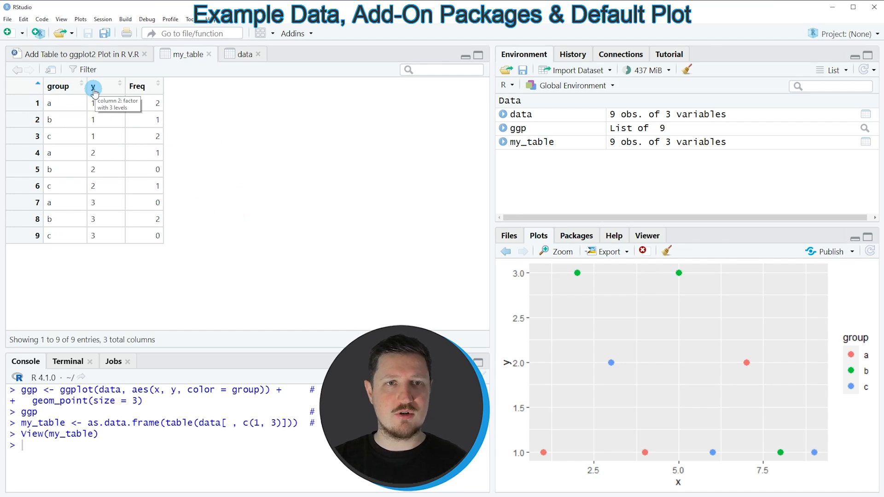
{"action": "mouse_move", "coordinate": [147, 88]}
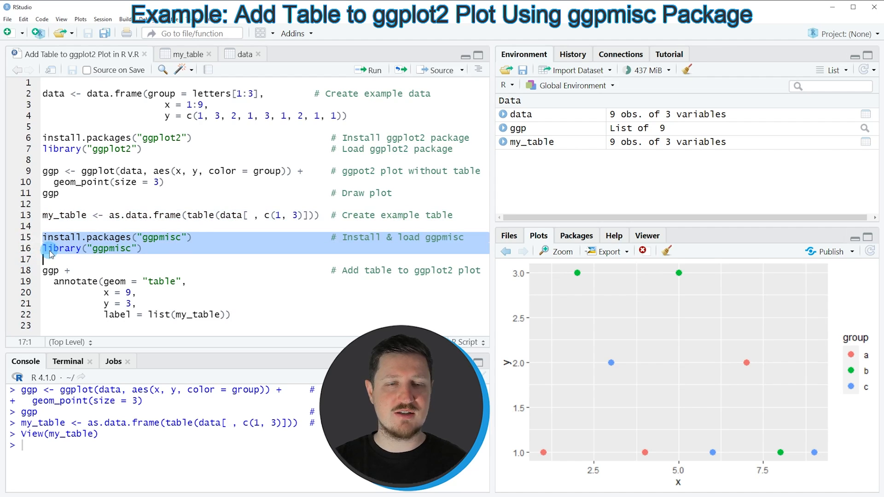
Run library("ggpmisc") on line 16 to load the package
{"action": "left_click", "coordinate": [43, 237]}
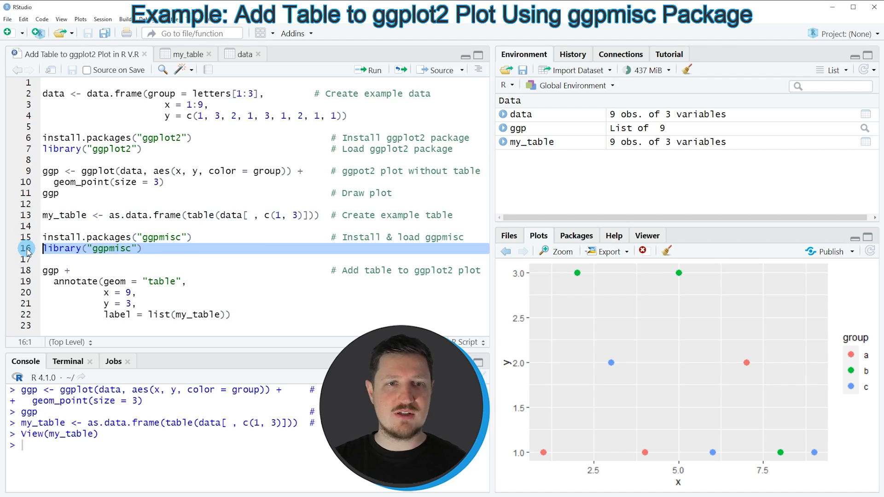
{"action": "left_click", "coordinate": [368, 70]}
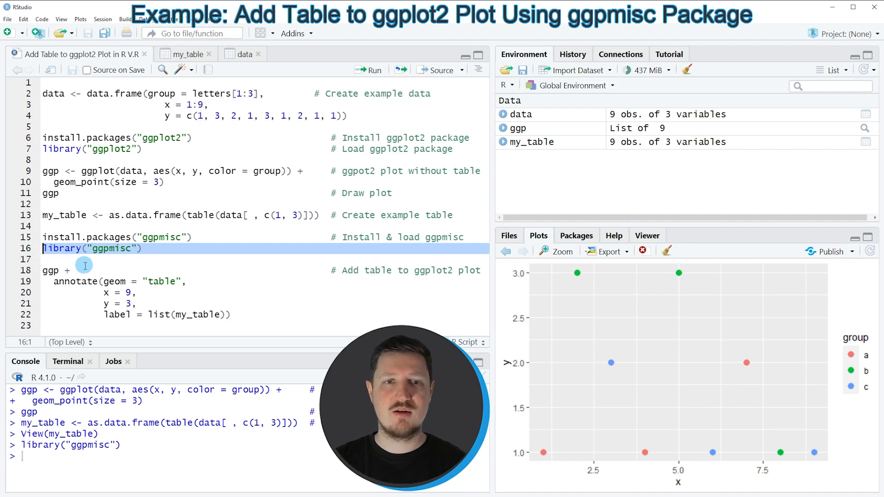
{"action": "mouse_move", "coordinate": [95, 266]}
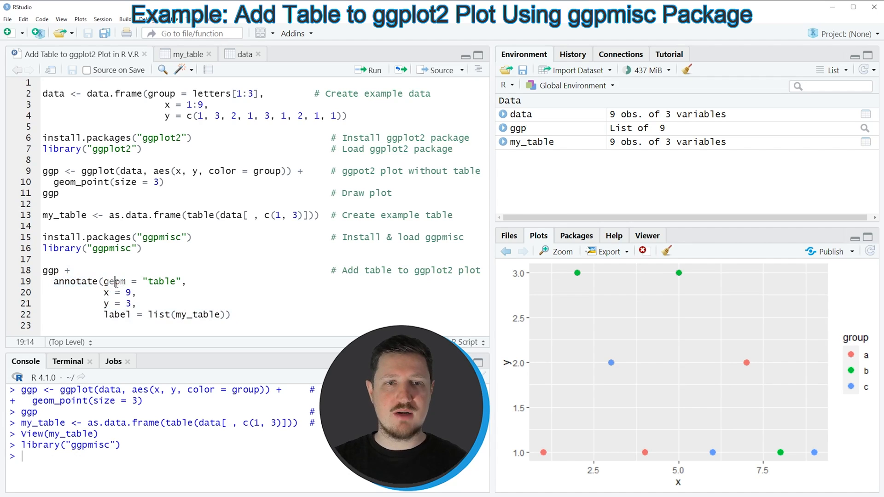
{"action": "double_click", "coordinate": [160, 281]}
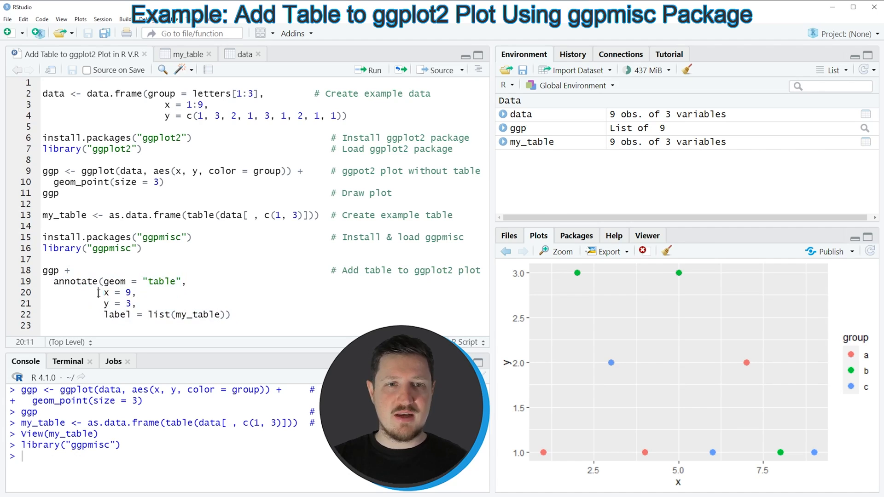
{"action": "left_click_drag", "start_coordinate": [101, 293], "coordinate": [134, 304]}
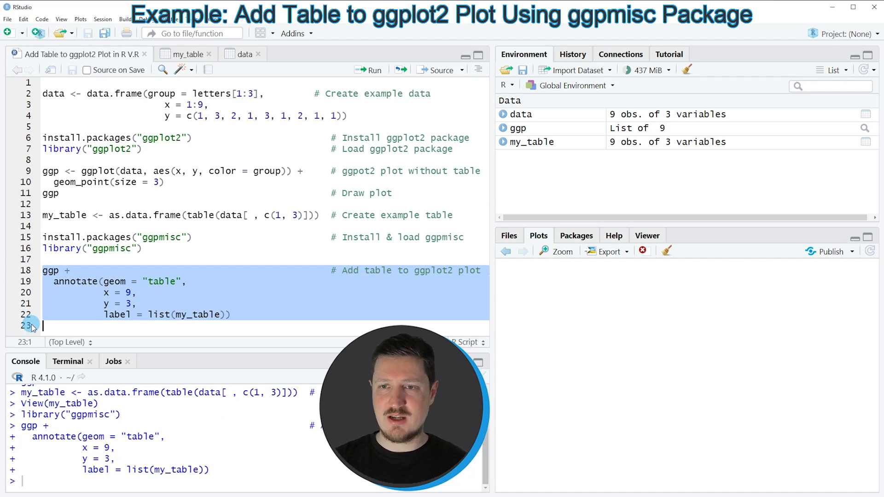
Run lines 18–22 to draw the plot with annotate(geom = "table") showing my_table
{"action": "left_click", "coordinate": [368, 69]}
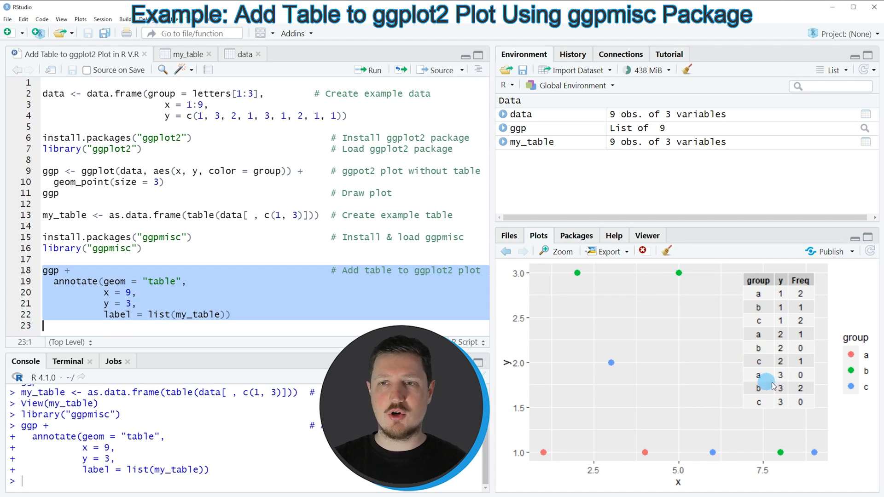
{"action": "mouse_move", "coordinate": [773, 367]}
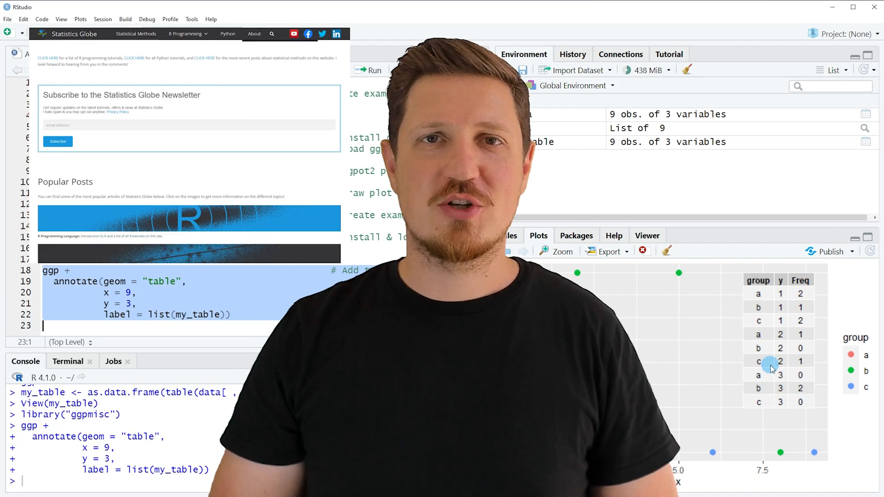
Open Graphics in R from Statistics Globe's R Programming menu and browse the gallery
{"action": "scroll", "scroll_direction": "down", "scroll_amount": 3}
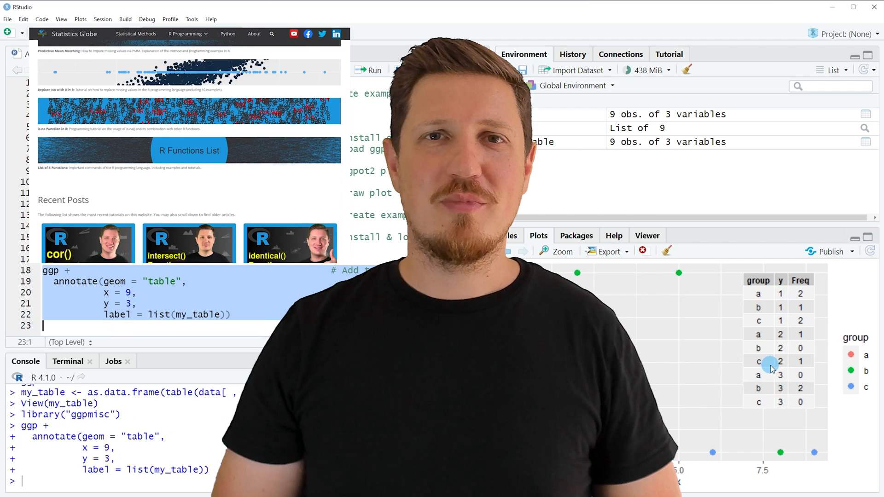
{"action": "scroll", "scroll_direction": "down", "scroll_amount": 3}
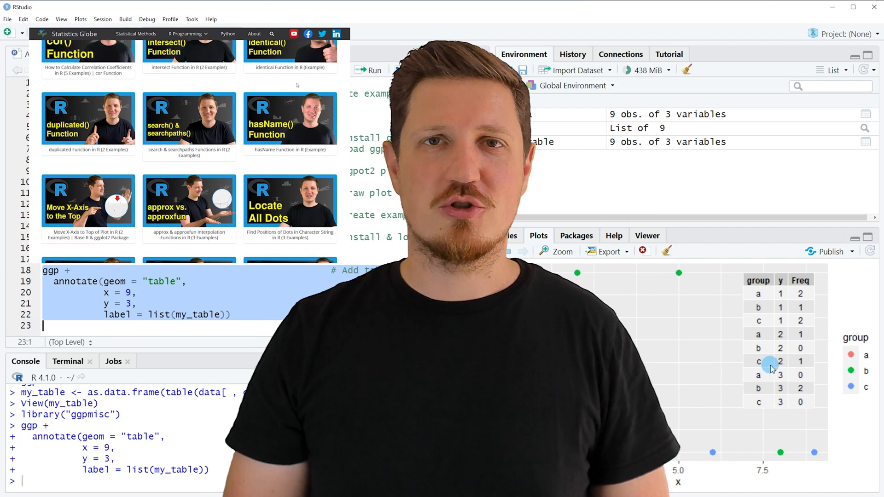
{"action": "left_click", "coordinate": [187, 33]}
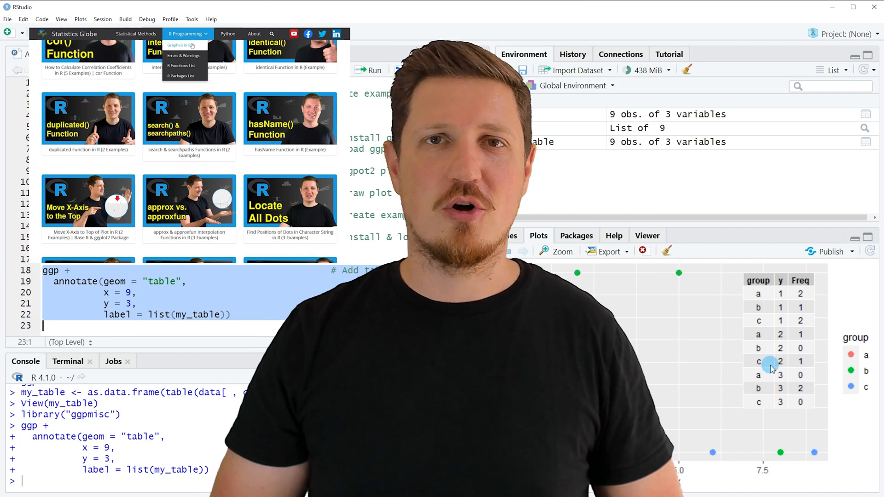
{"action": "left_click", "coordinate": [177, 45]}
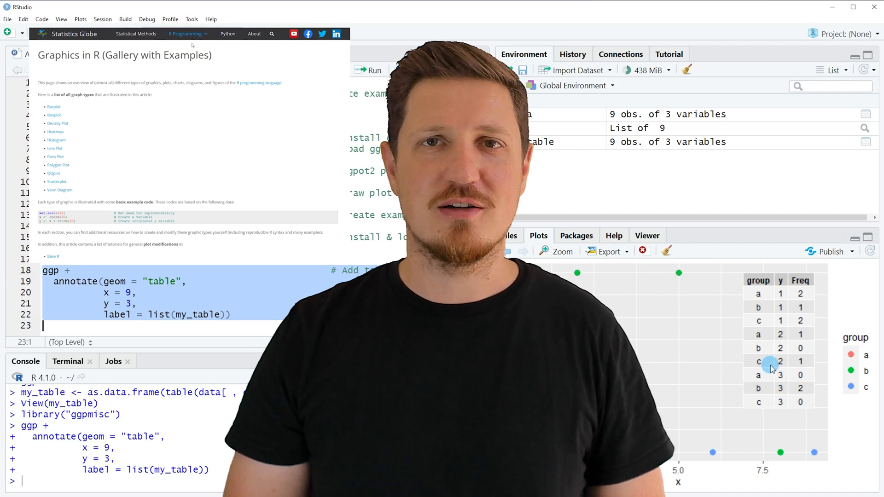
{"action": "scroll", "scroll_direction": "down", "scroll_amount": 3}
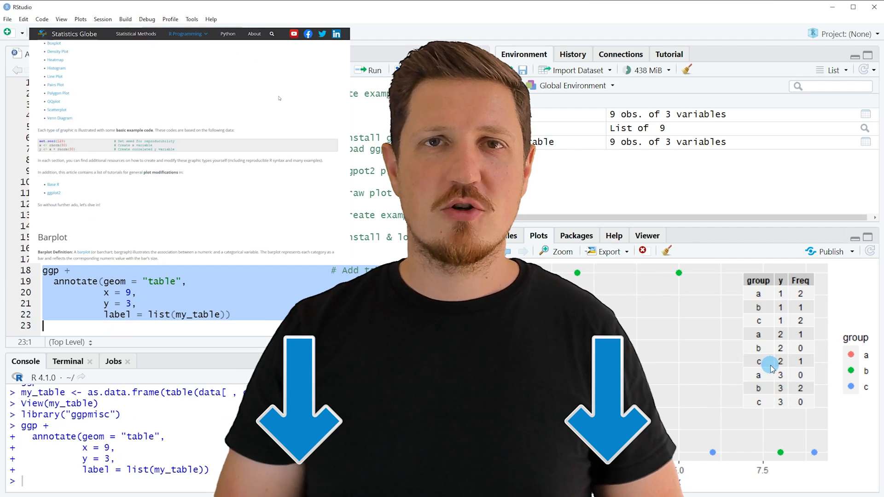
{"action": "scroll", "scroll_direction": "down", "scroll_amount": 3}
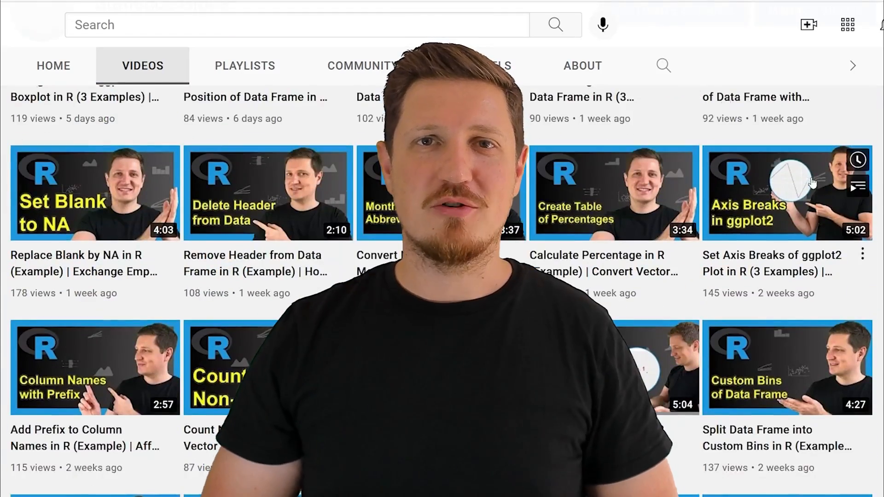
{"action": "scroll", "scroll_direction": "down", "scroll_amount": 3}
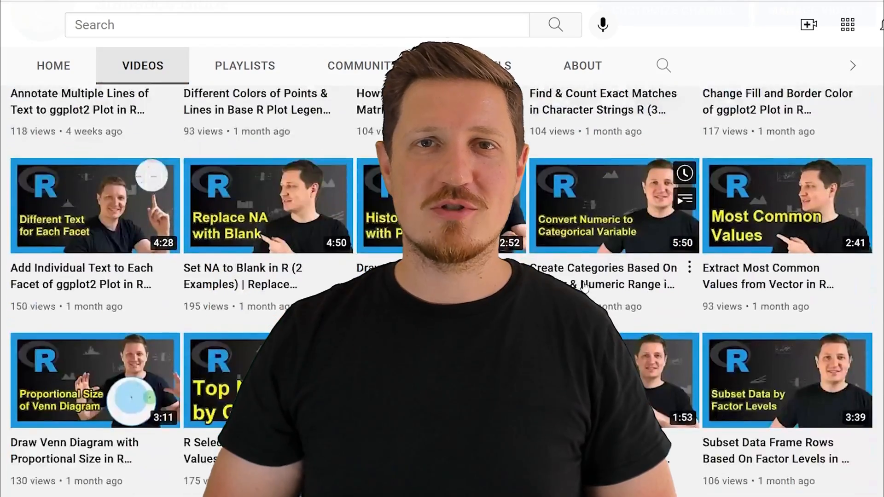
{"action": "scroll", "scroll_direction": "down", "scroll_amount": 3}
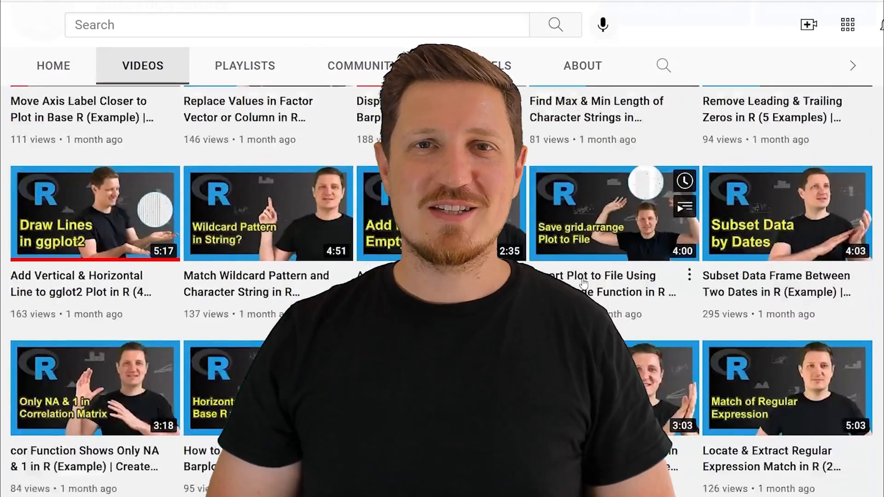